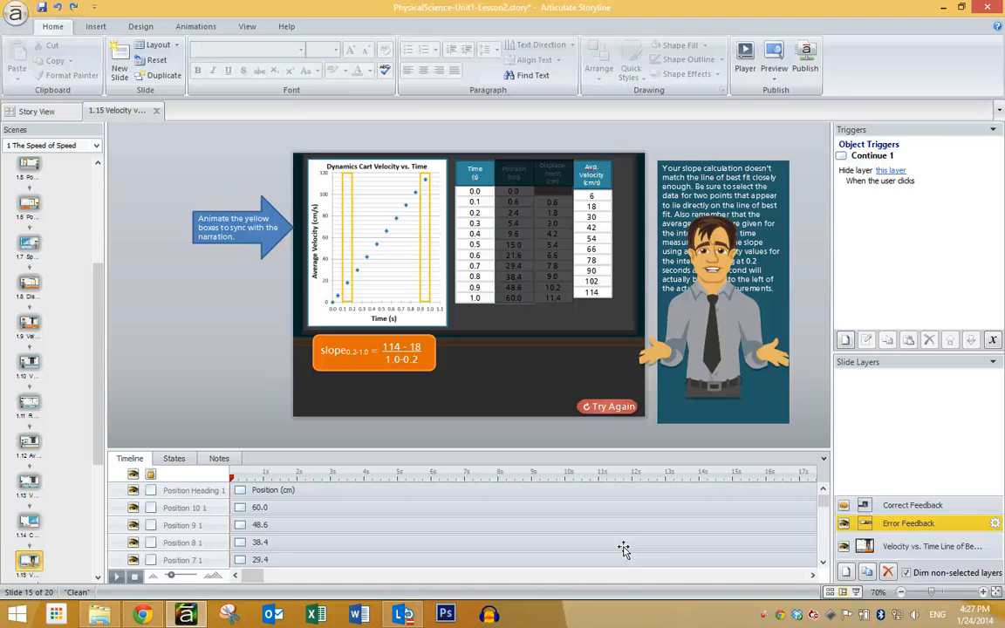
{"action": "mouse_move", "coordinate": [506, 552]}
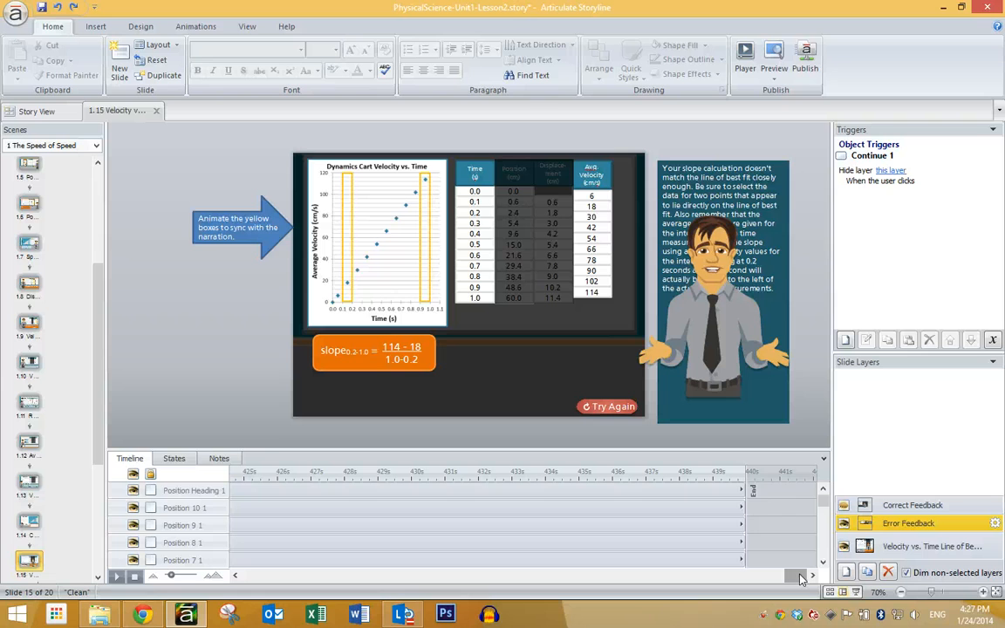
{"action": "mouse_move", "coordinate": [749, 476]}
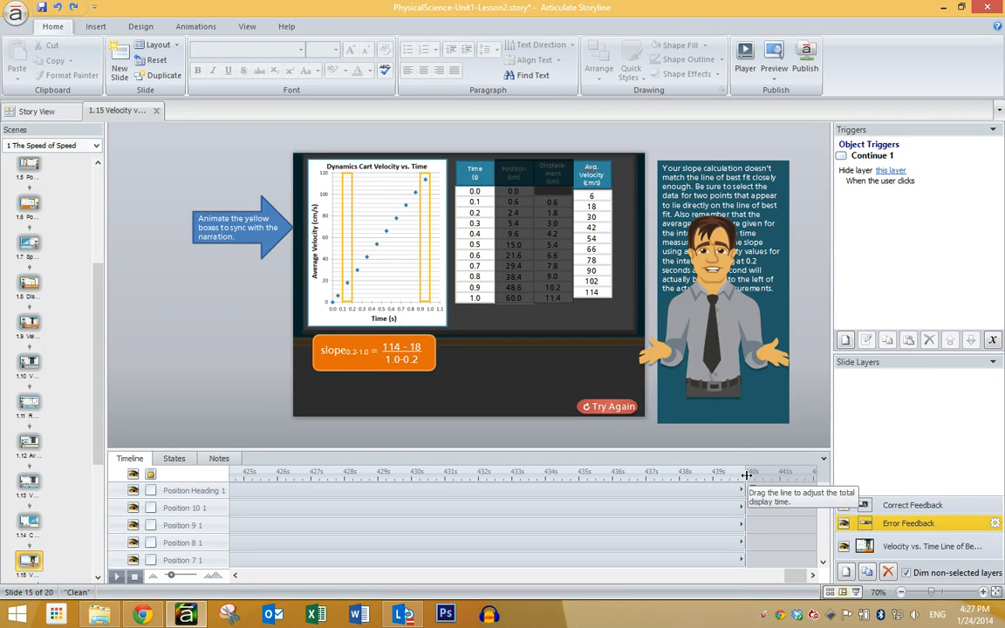
Step: Drag the Error Feedback layer's timeline end from about 440 s back to about 415 s
{"action": "left_click_drag", "start_coordinate": [749, 477], "coordinate": [659, 478]}
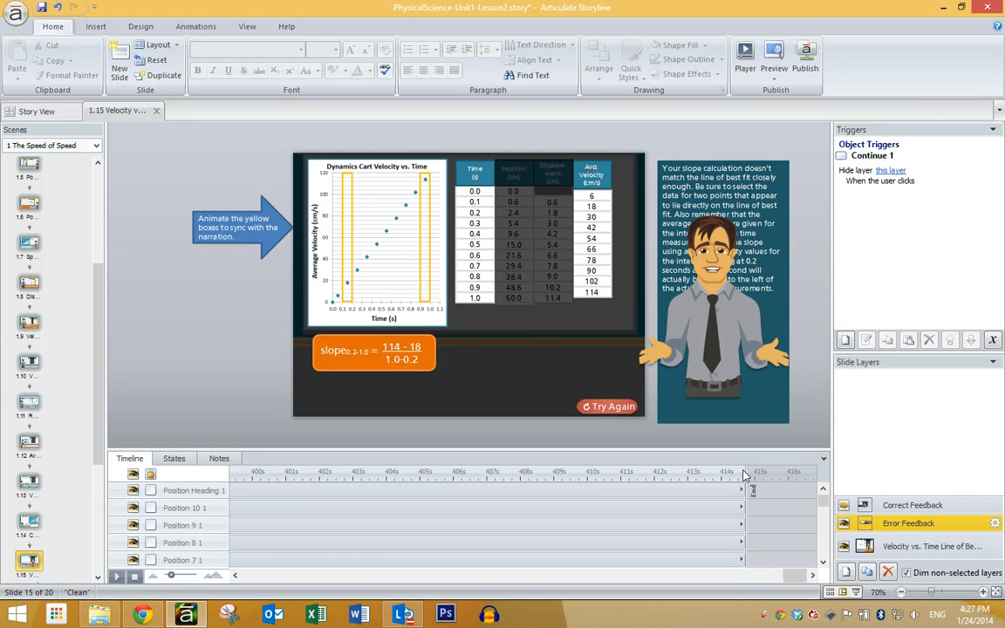
{"action": "mouse_move", "coordinate": [748, 476]}
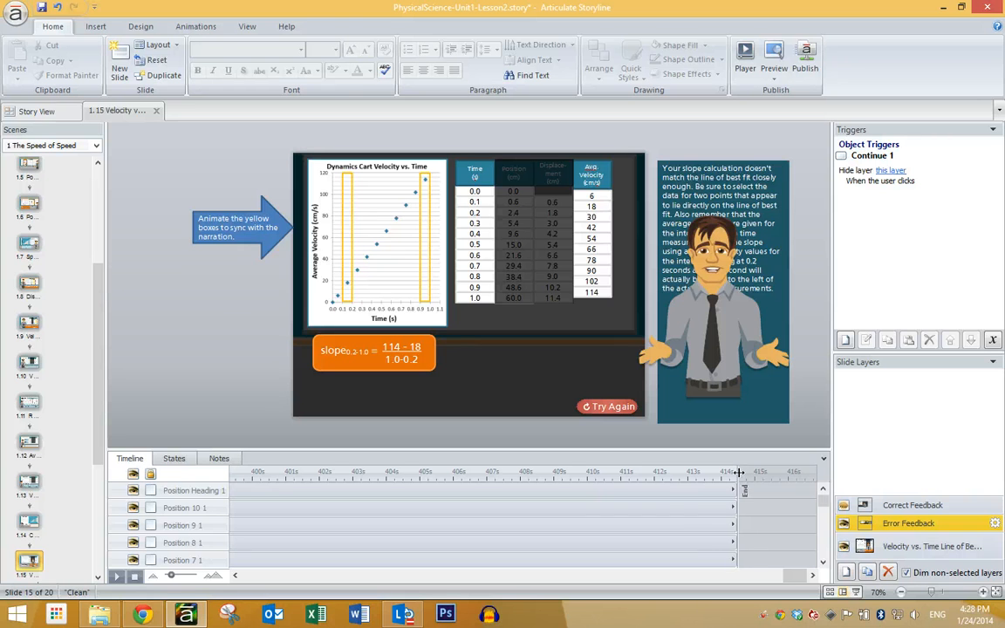
Step: Drag the Error Feedback layer's timeline end further left toward about 11 seconds
{"action": "left_click_drag", "start_coordinate": [741, 477], "coordinate": [656, 477]}
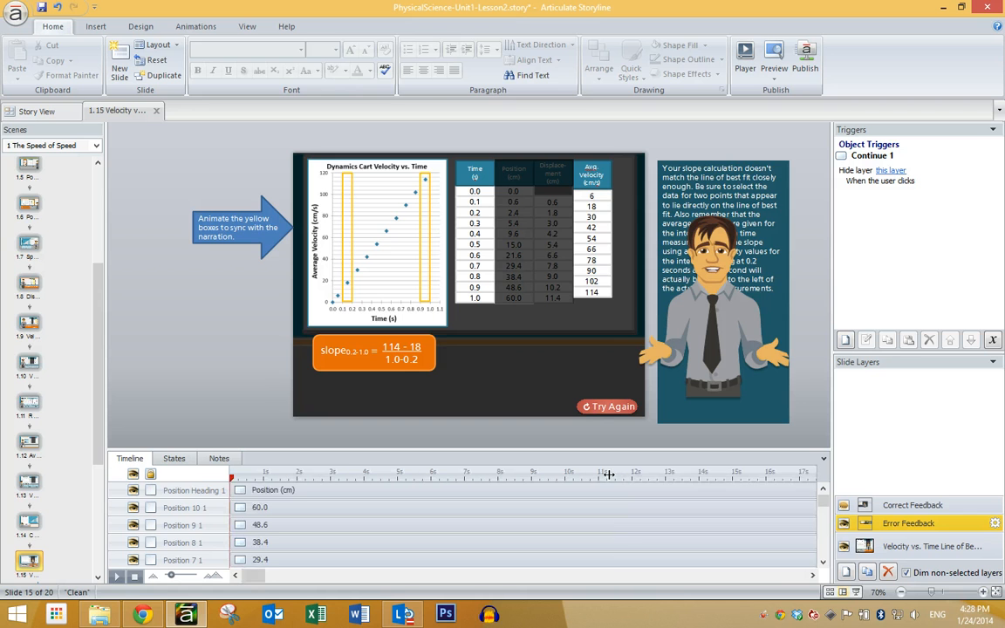
{"action": "mouse_move", "coordinate": [608, 473]}
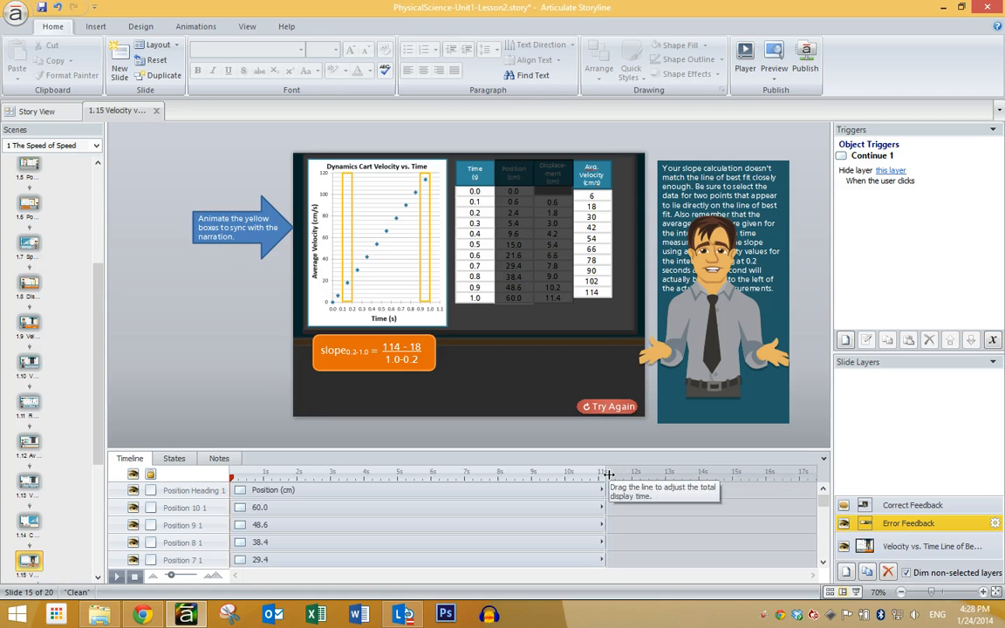
{"action": "mouse_move", "coordinate": [612, 480]}
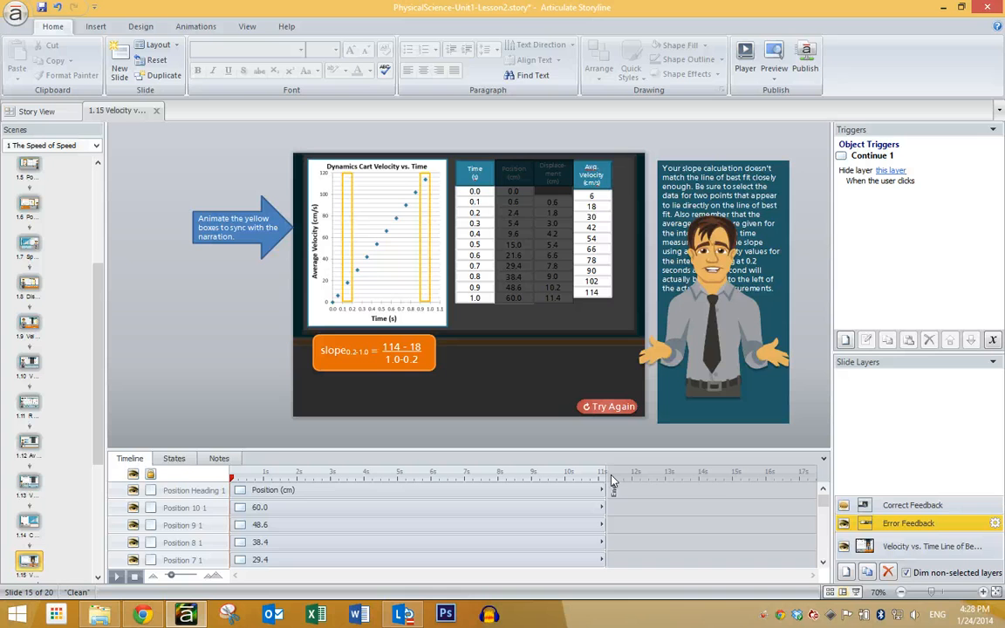
{"action": "mouse_move", "coordinate": [607, 475]}
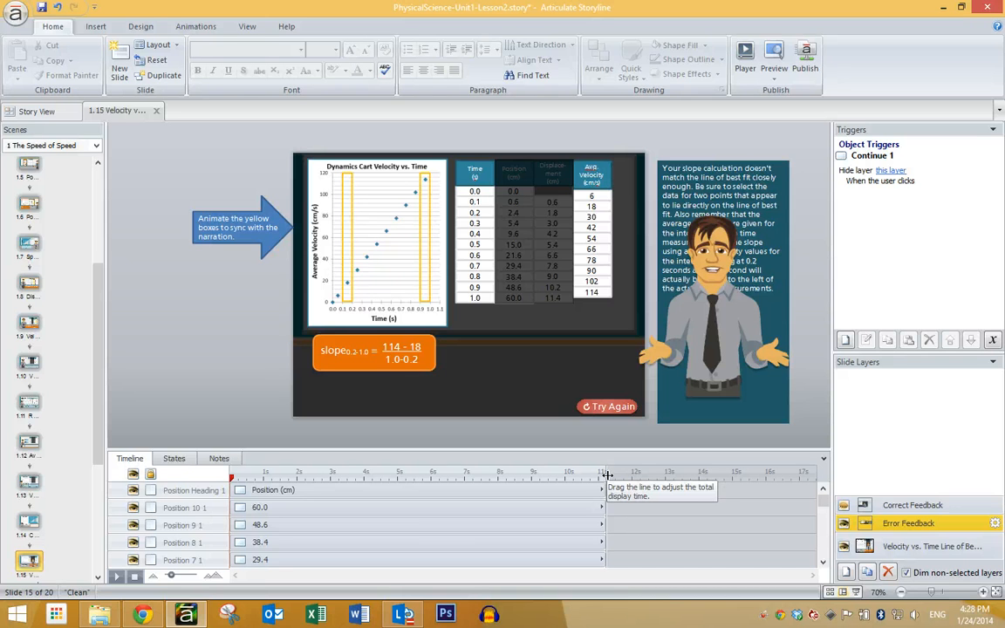
{"action": "mouse_move", "coordinate": [913, 504]}
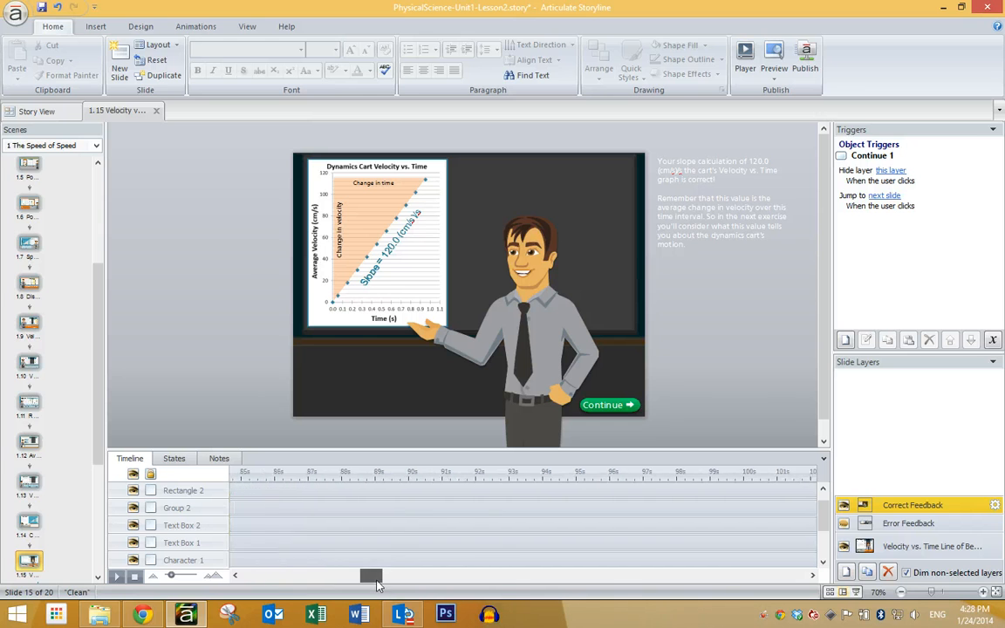
Step: Scroll the Correct Feedback layer's timeline across to reach its end marker near 435 seconds
{"action": "left_click_drag", "start_coordinate": [371, 576], "coordinate": [794, 576]}
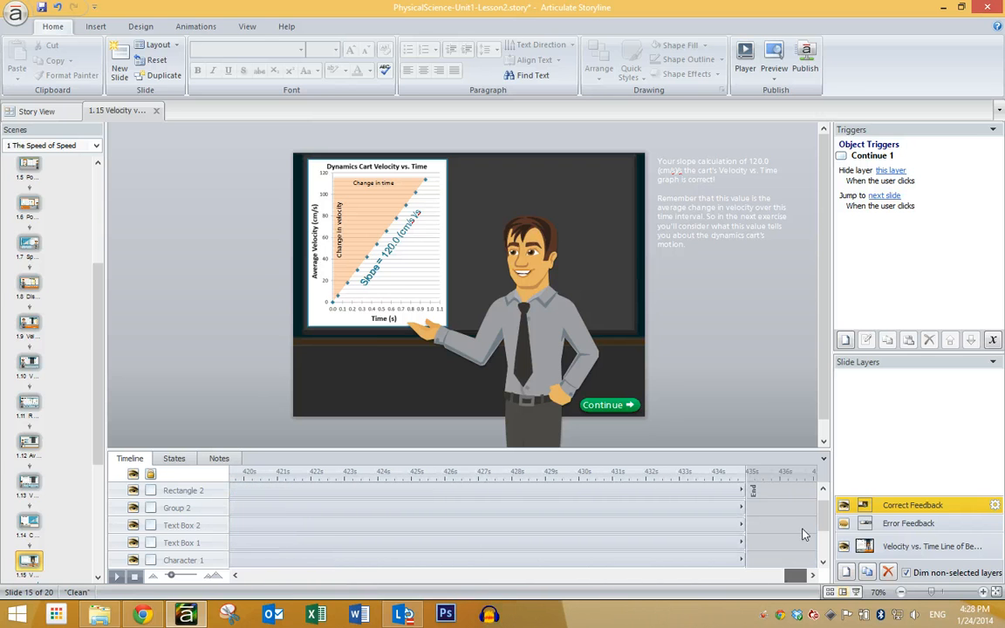
{"action": "mouse_move", "coordinate": [745, 471]}
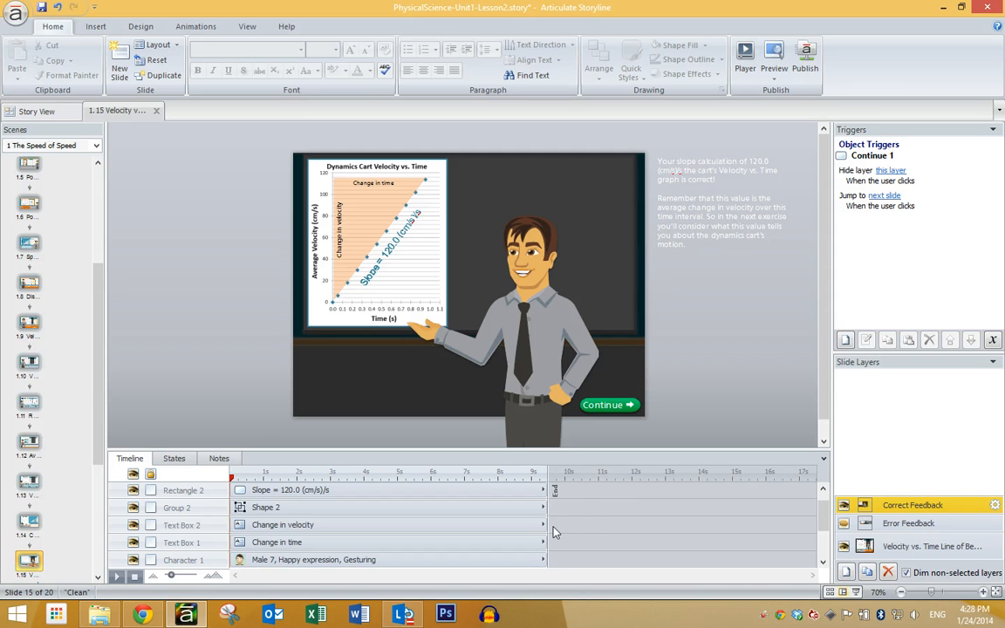
{"action": "mouse_move", "coordinate": [247, 585]}
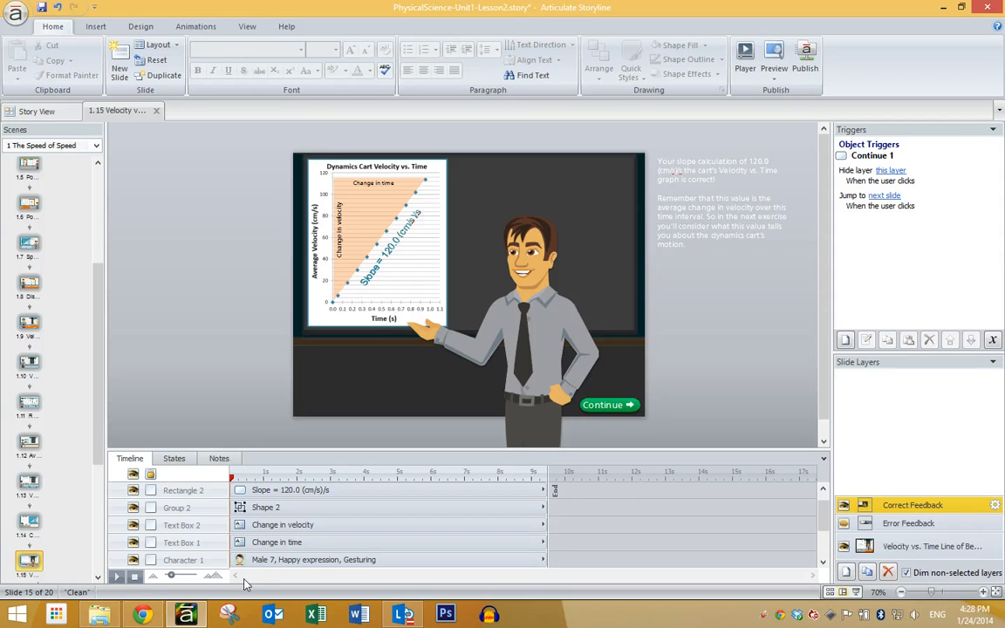